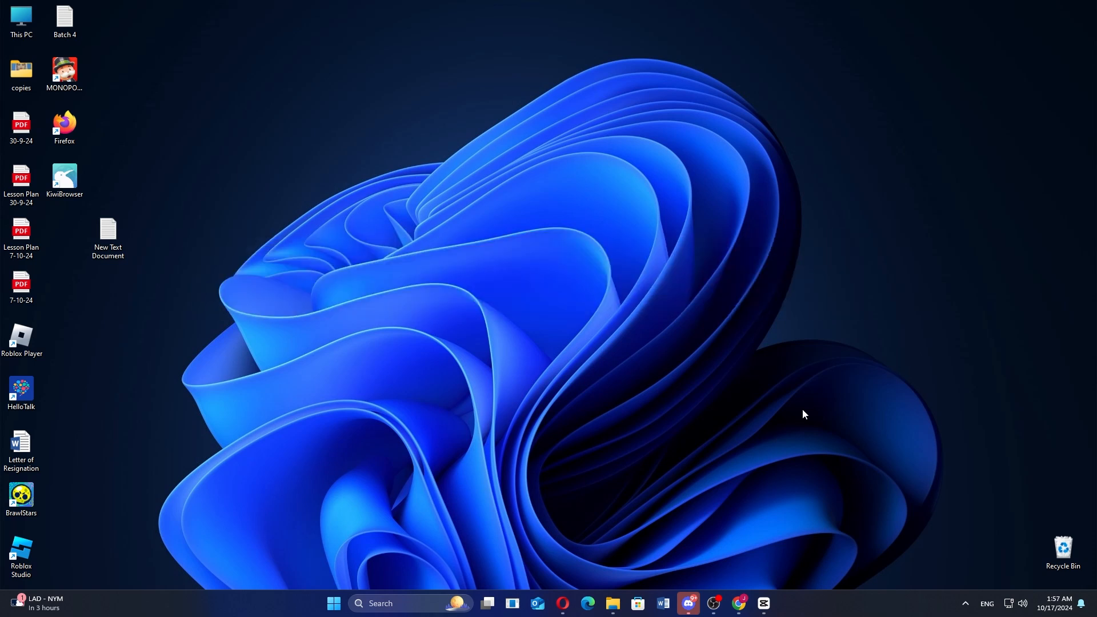
Scroll from the hero section past customer logos to remote-employee monitoring and payroll integrations.
{"action": "left_click", "coordinate": [562, 609]}
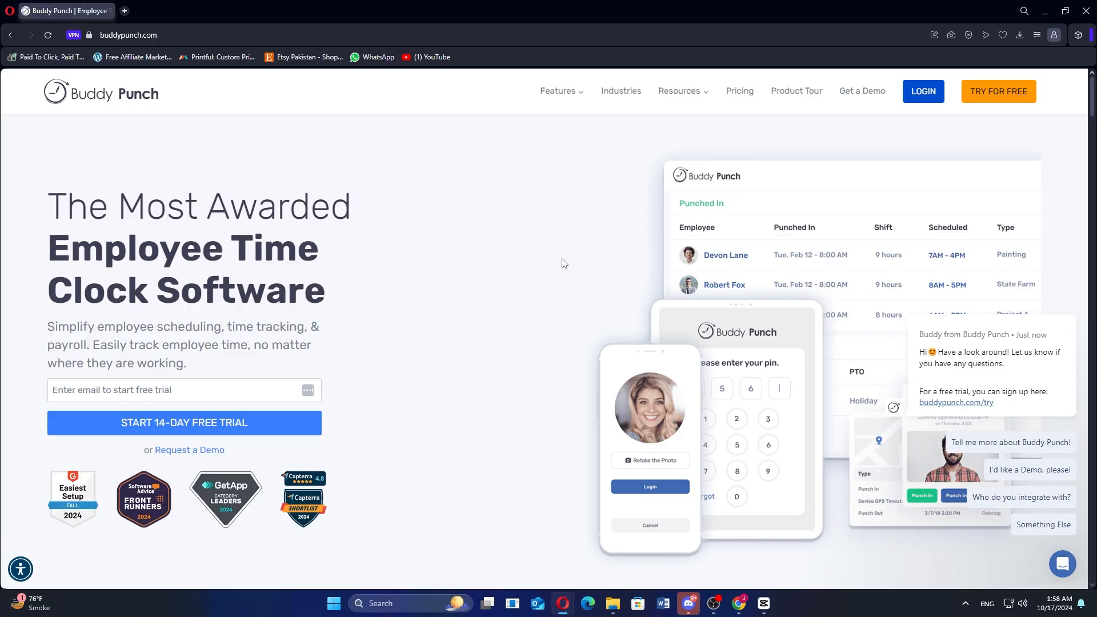
{"action": "scroll", "scroll_direction": "down", "scroll_amount": 3}
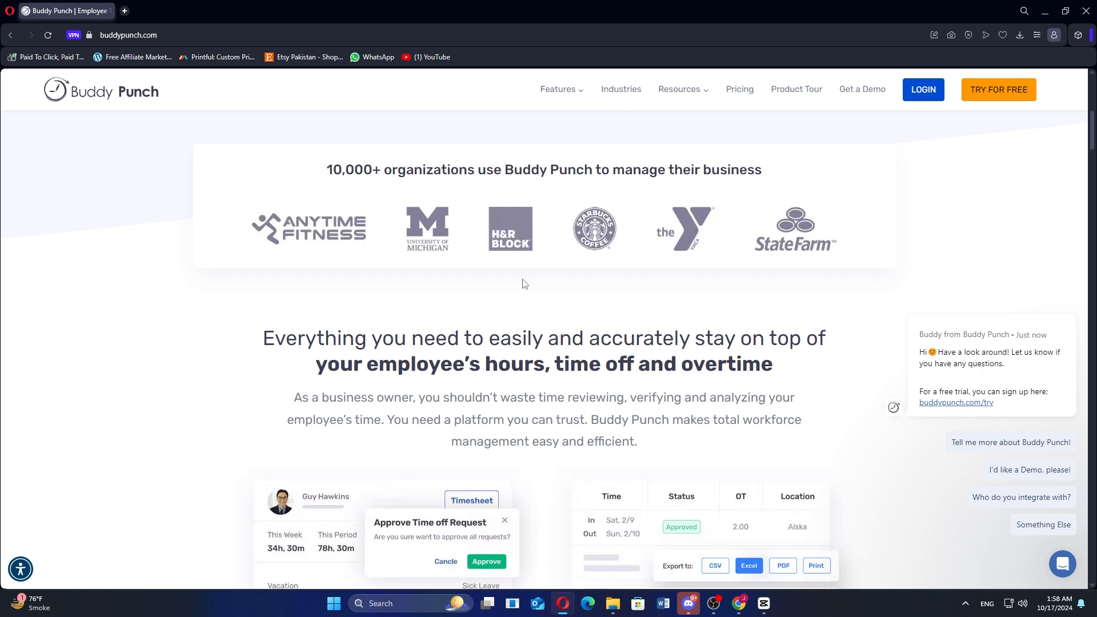
{"action": "scroll", "scroll_direction": "down", "scroll_amount": 3}
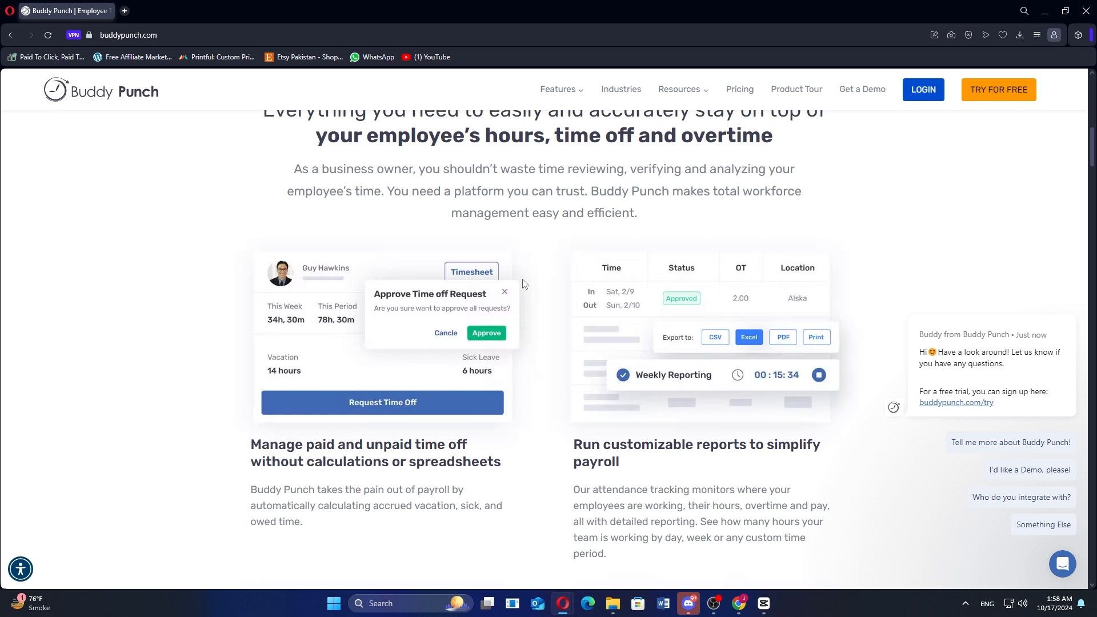
{"action": "scroll", "scroll_direction": "down", "scroll_amount": 3}
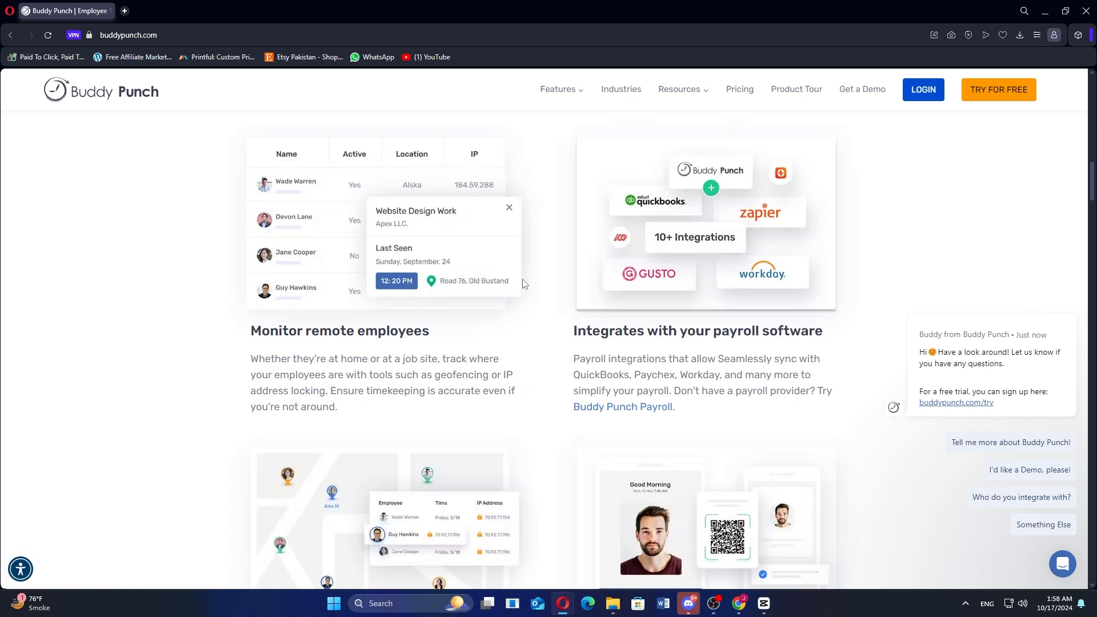
Scroll past support and notification features, the testimonials, to 'Save money simply by knowing what's going on'.
{"action": "scroll", "scroll_direction": "down", "scroll_amount": 3}
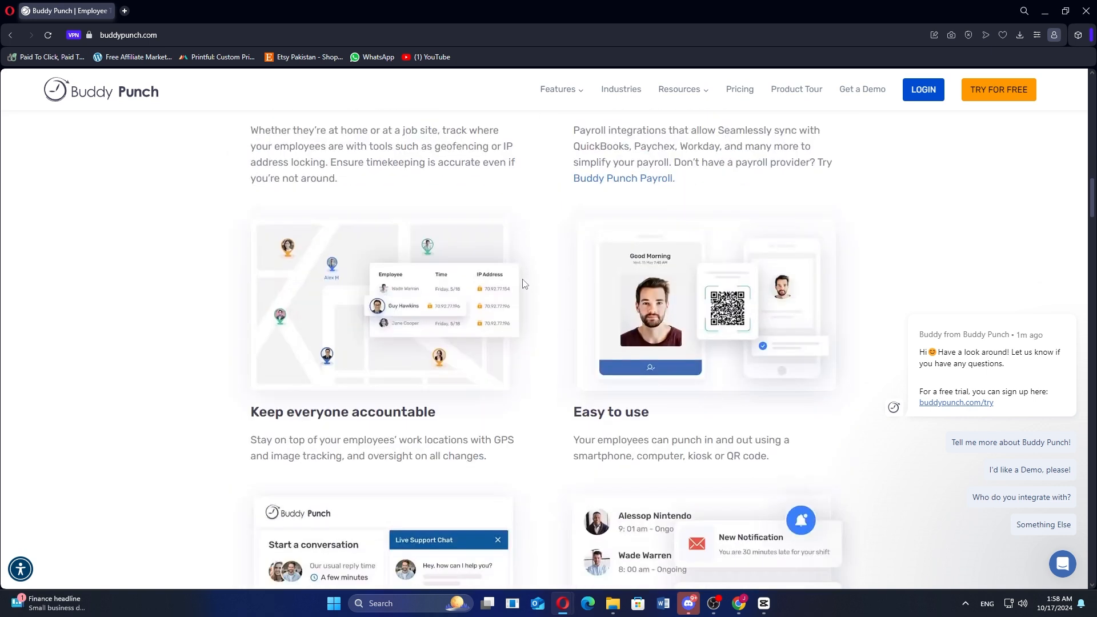
{"action": "scroll", "scroll_direction": "down", "scroll_amount": 3}
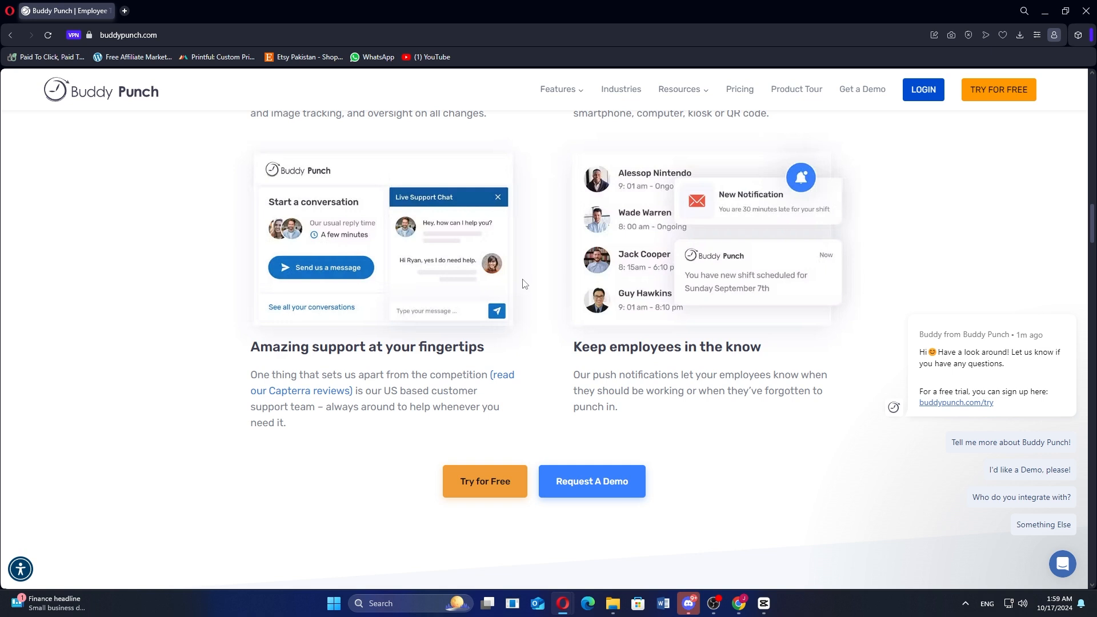
{"action": "scroll", "scroll_direction": "down", "scroll_amount": 3}
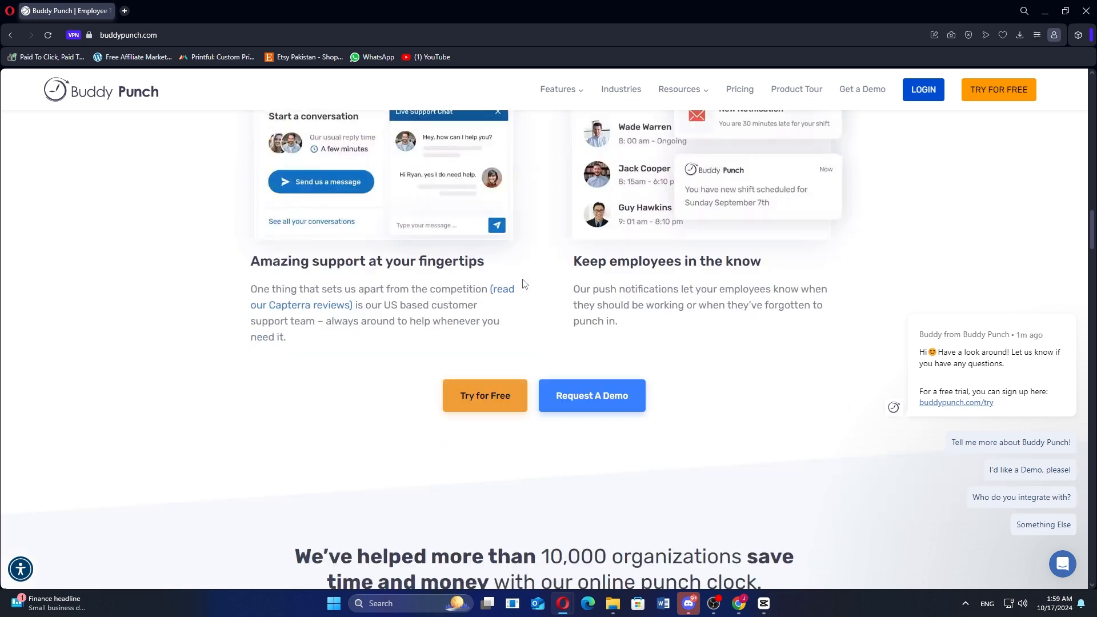
{"action": "scroll", "scroll_direction": "down", "scroll_amount": 3}
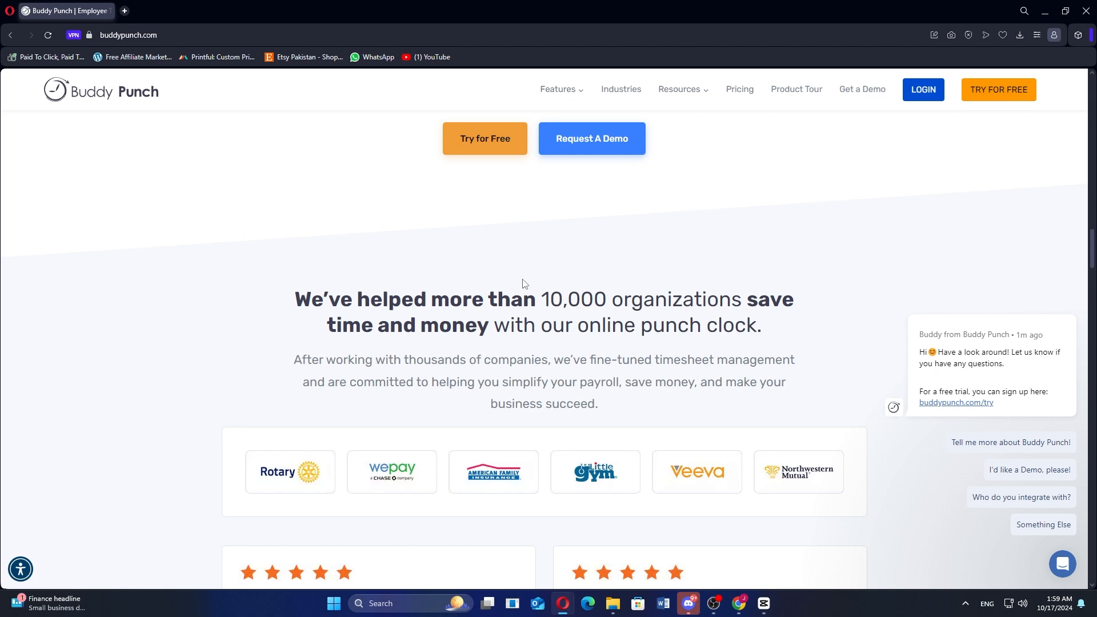
{"action": "scroll", "scroll_direction": "down", "scroll_amount": 3}
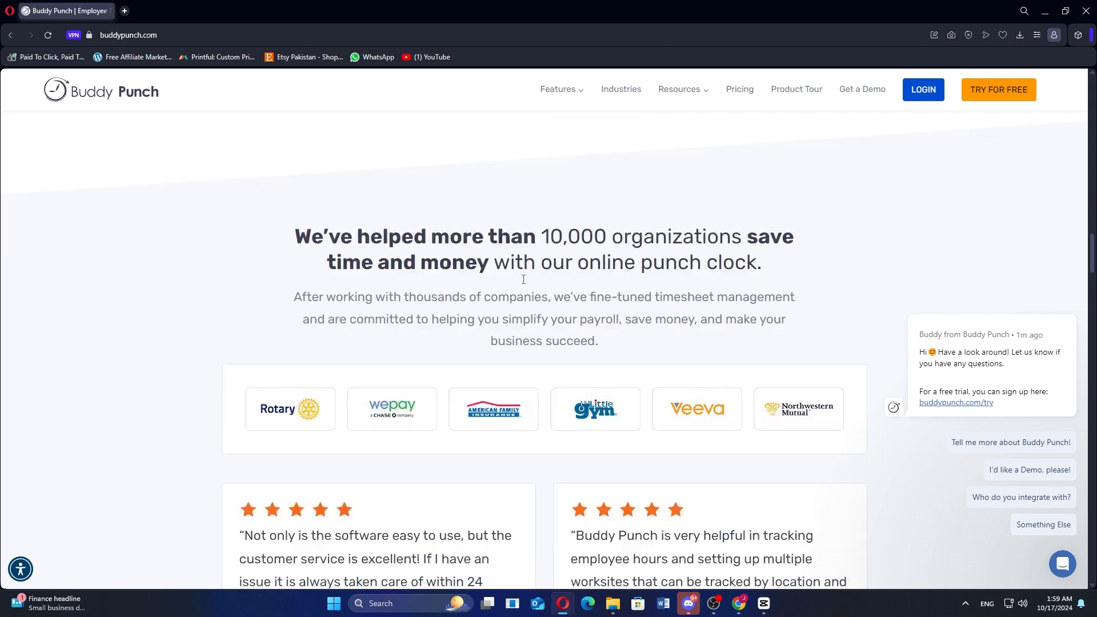
{"action": "scroll", "scroll_direction": "down", "scroll_amount": 3}
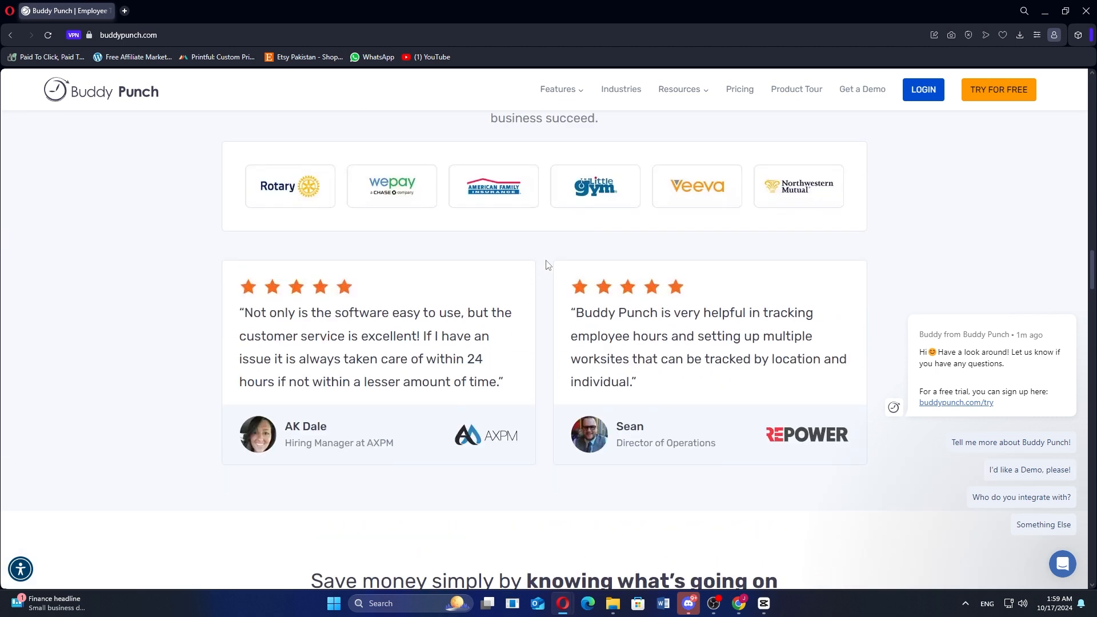
{"action": "mouse_move", "coordinate": [542, 291]}
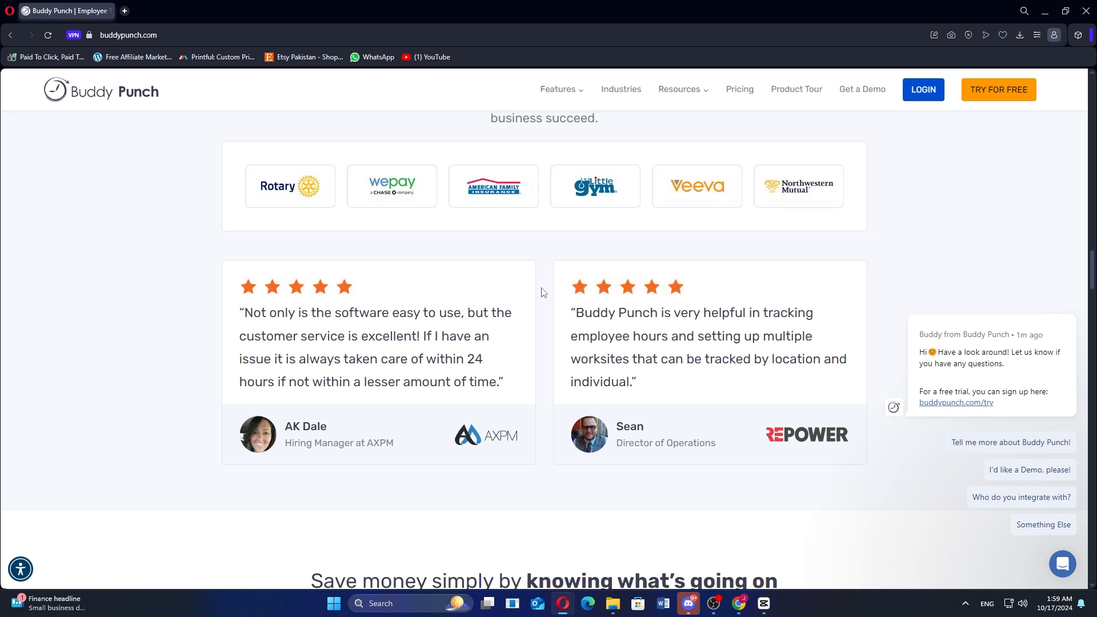
{"action": "scroll", "scroll_direction": "down", "scroll_amount": 3}
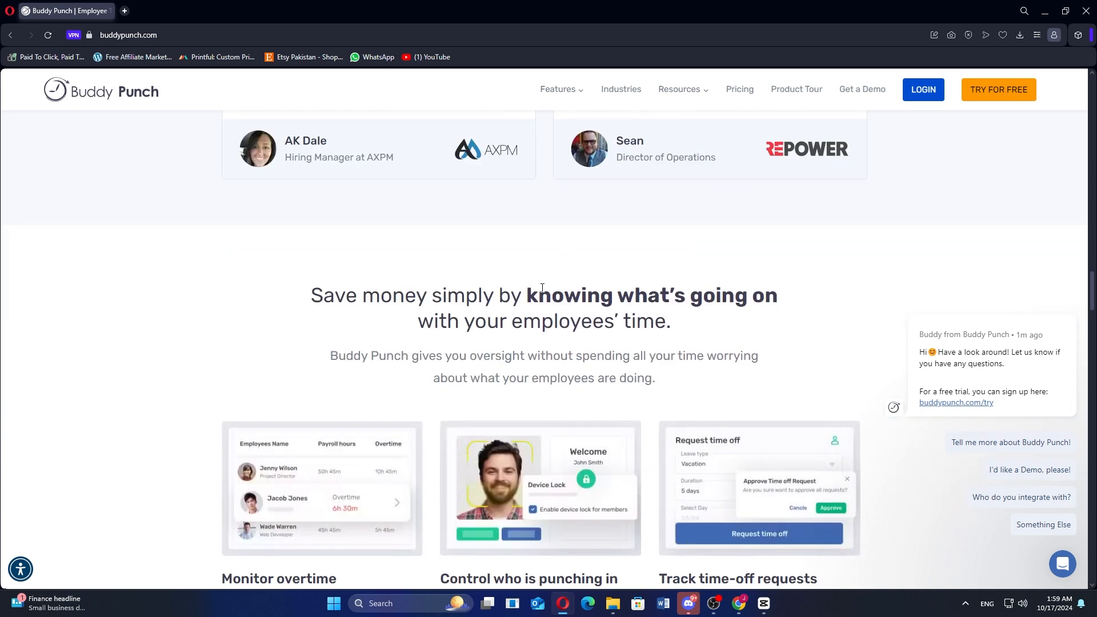
{"action": "mouse_move", "coordinate": [572, 208]}
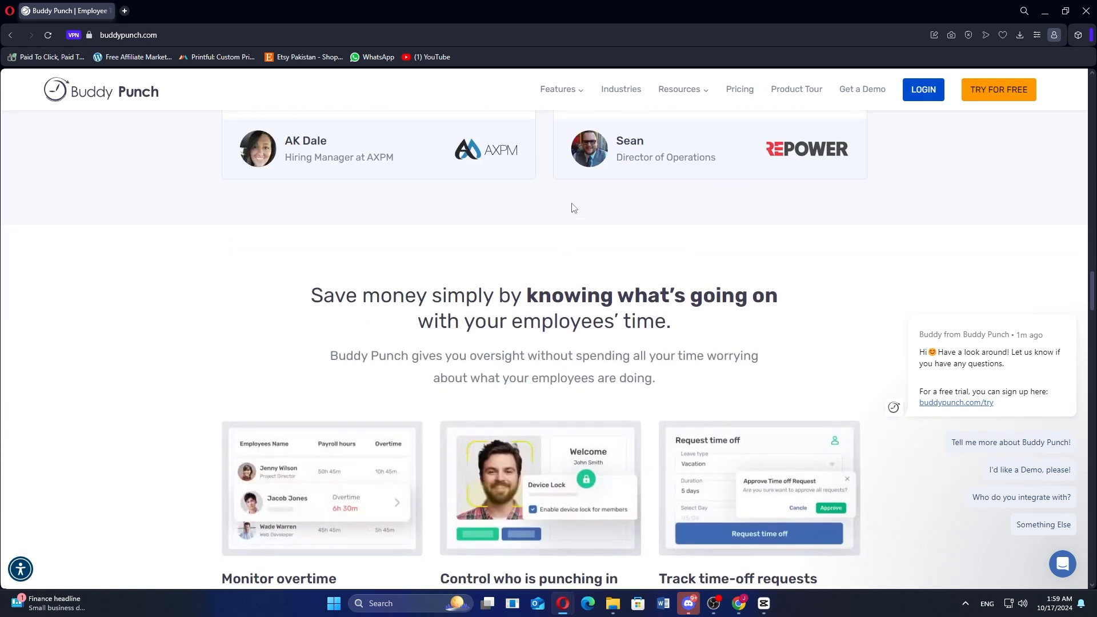
Scroll to the page bottom showing footer links, app store badges and copyright notice.
{"action": "scroll", "scroll_direction": "down", "scroll_amount": 3}
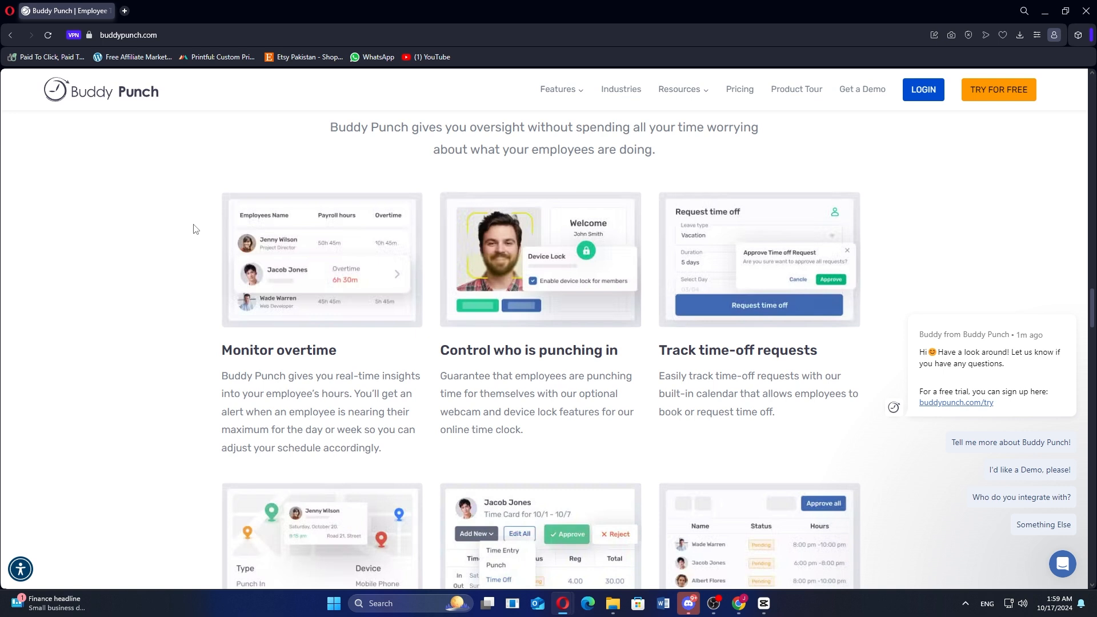
{"action": "scroll", "scroll_direction": "down", "scroll_amount": 3}
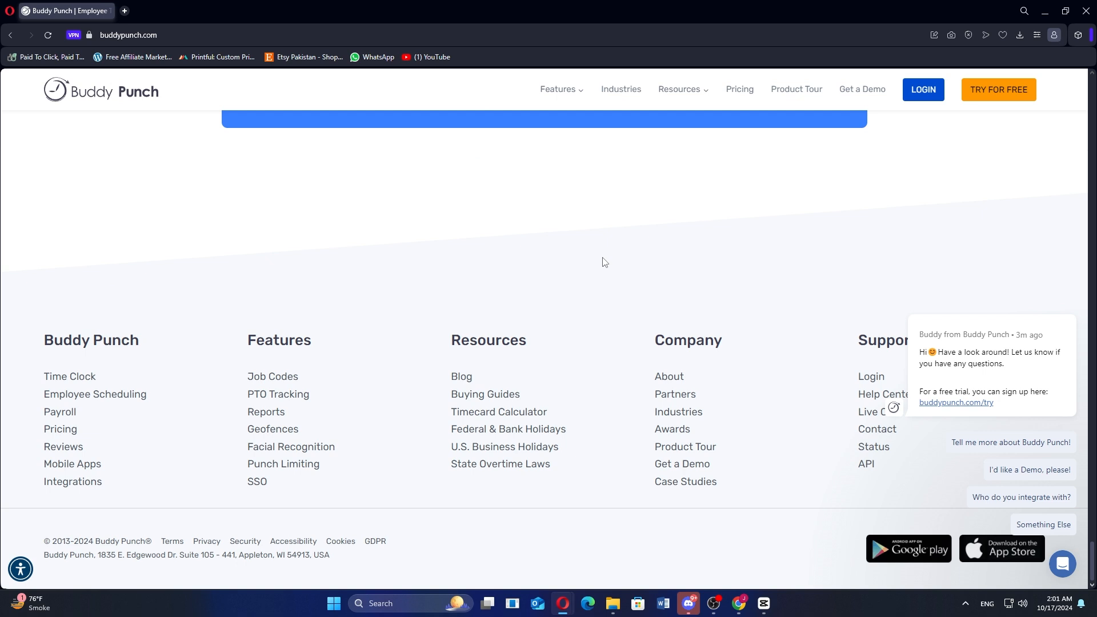
{"action": "mouse_move", "coordinate": [627, 253]}
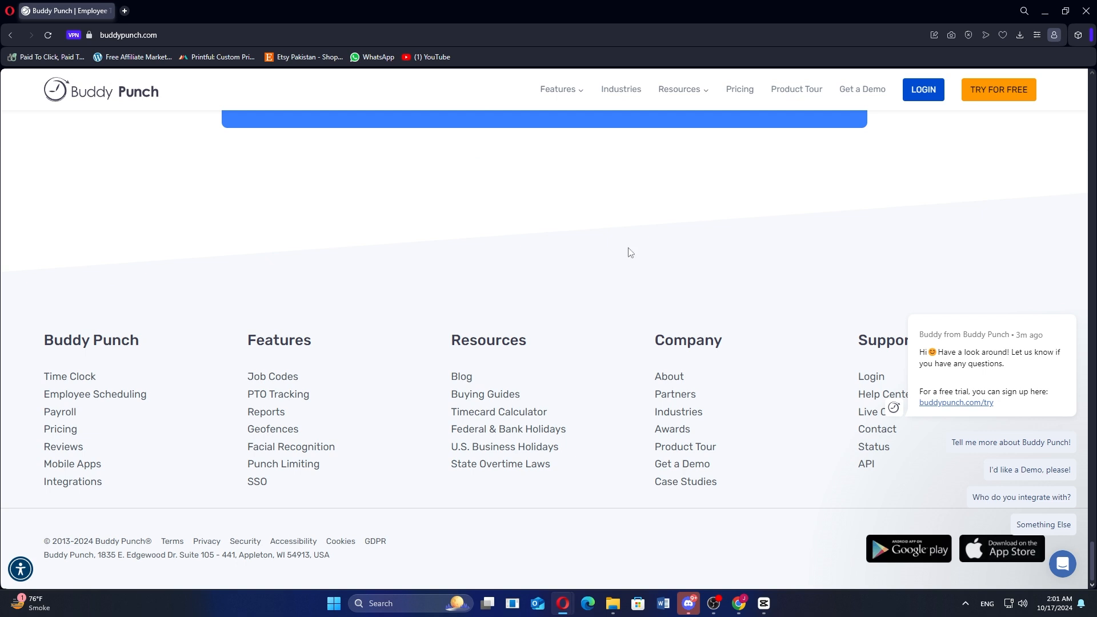
{"action": "mouse_move", "coordinate": [642, 249]}
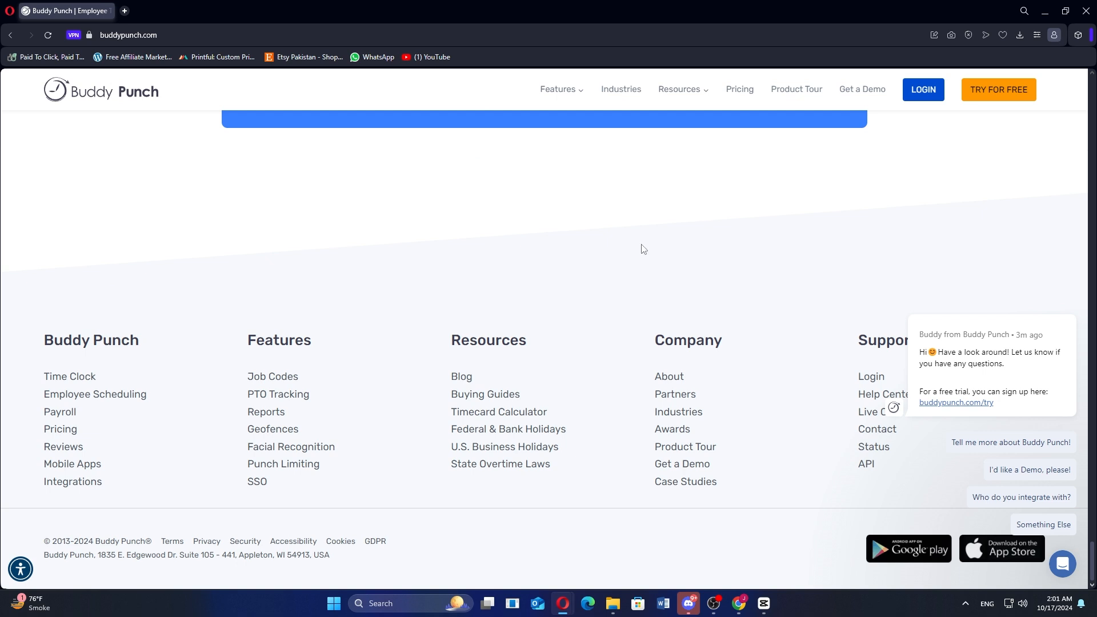